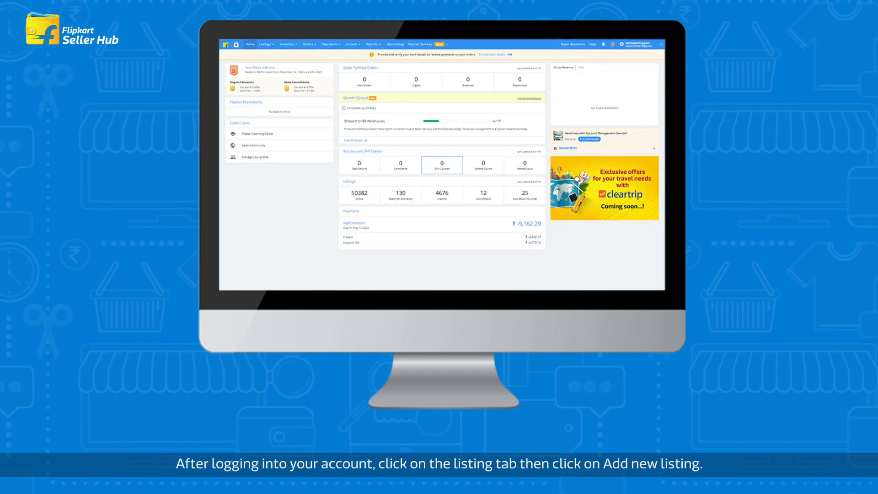
- Reach Add New Listings from the Listings menu and choose Add Listings in Bulk
left_click(263, 44)
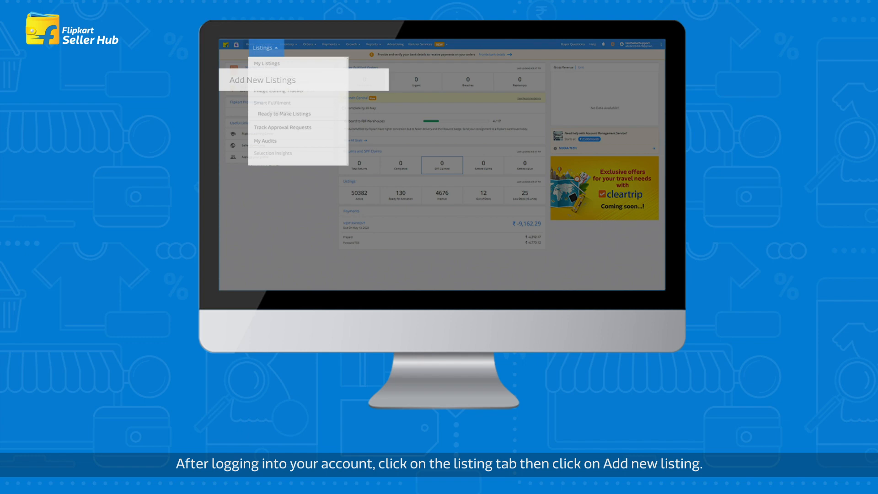
left_click(261, 80)
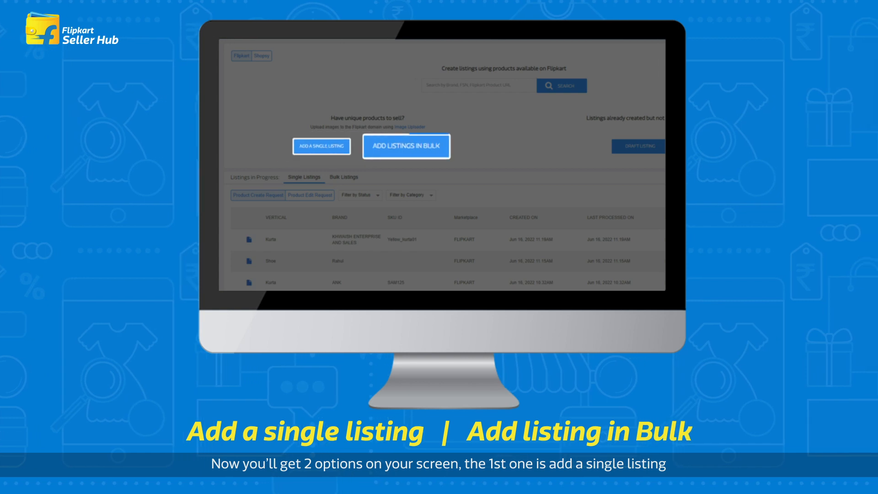
left_click(405, 145)
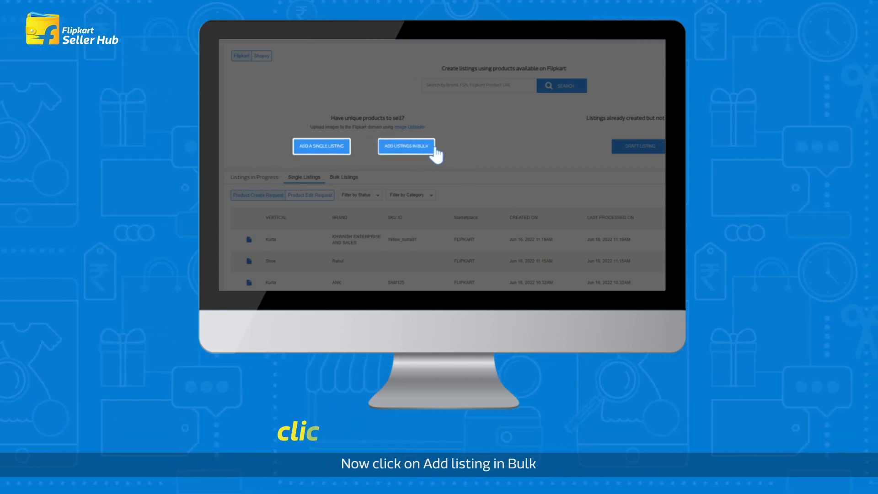
left_click(406, 146)
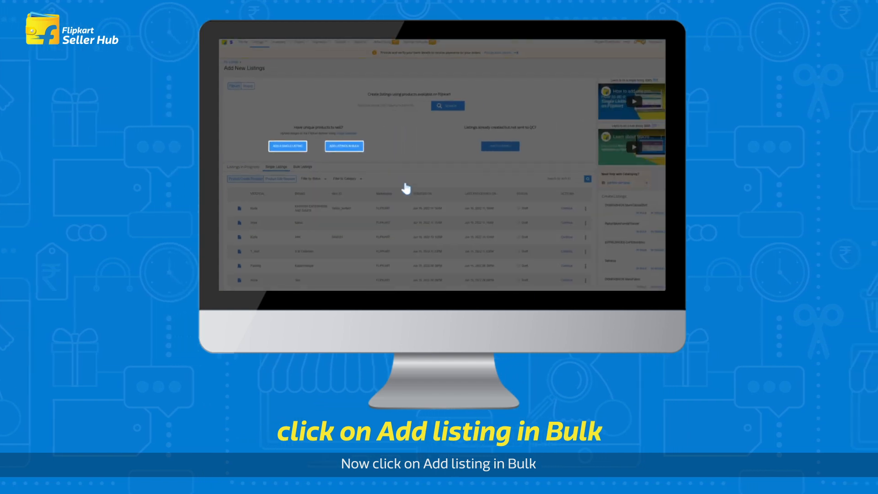
- Select the product vertical, then check the entered brand name to continue
left_click(343, 145)
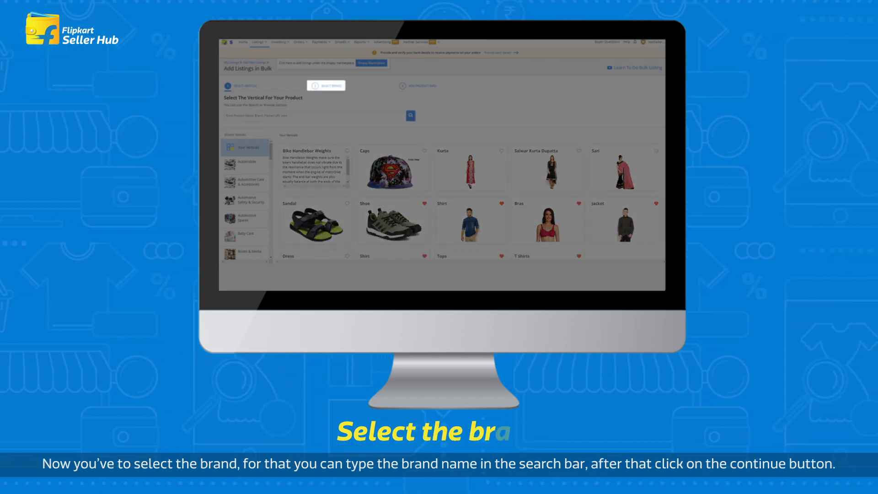
left_click(326, 85)
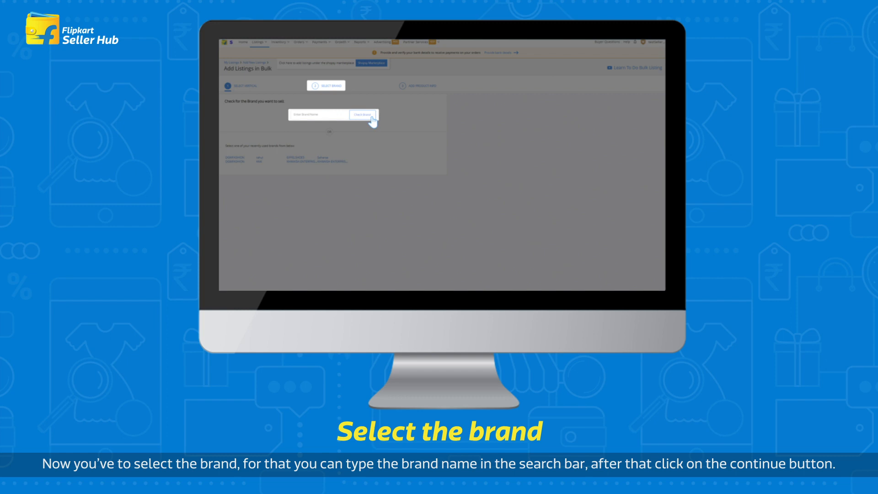
left_click(362, 114)
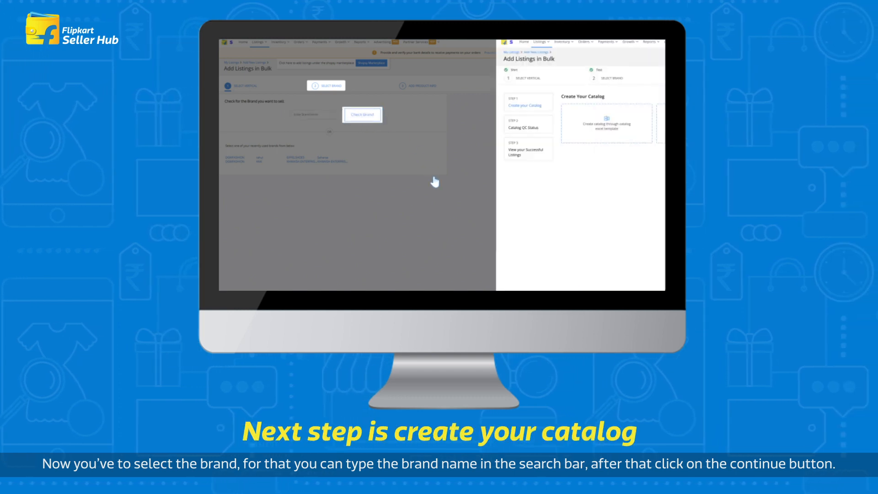
- Continue to the Create Your Catalog step showing the excel template option
left_click(361, 115)
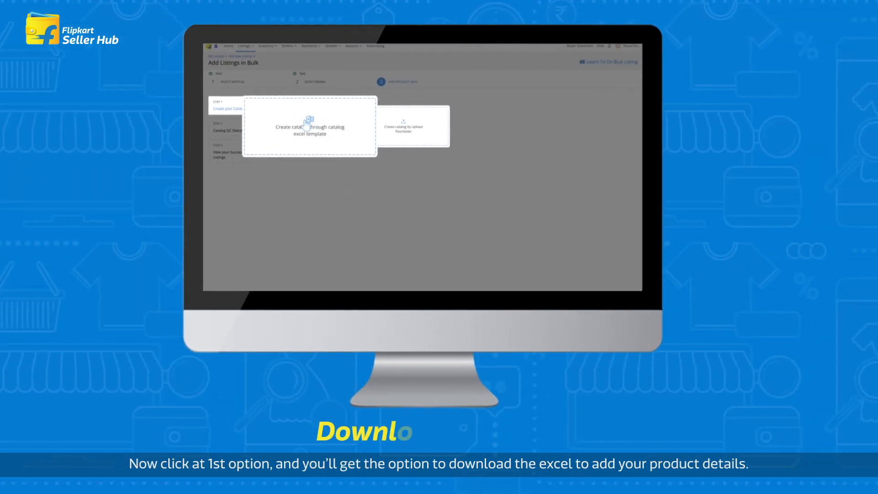
- Choose catalog creation via excel template and download the template file
left_click(309, 126)
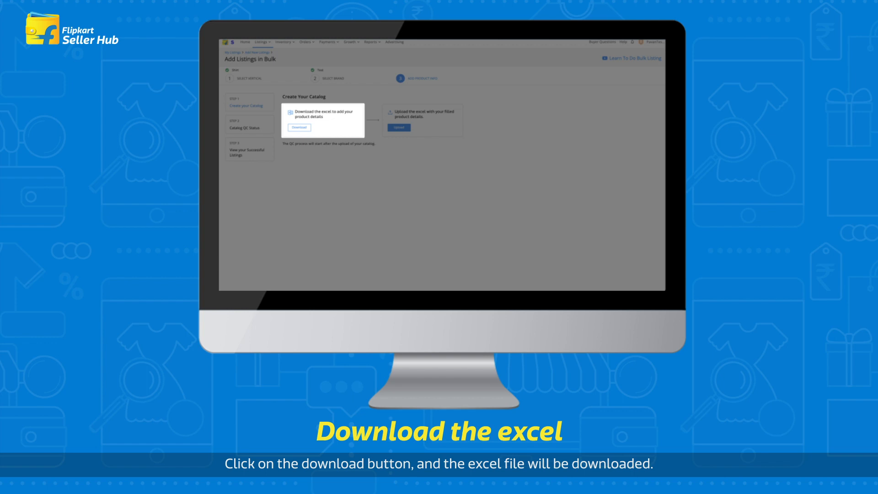
left_click(299, 127)
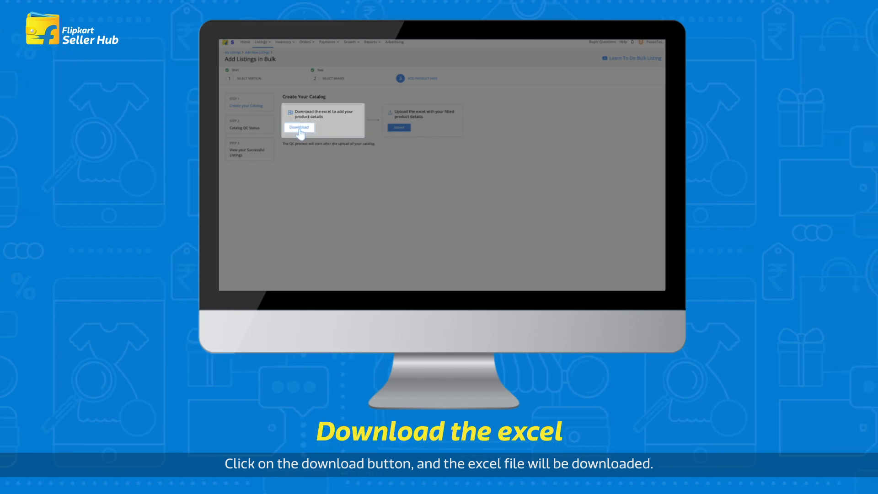
left_click(299, 127)
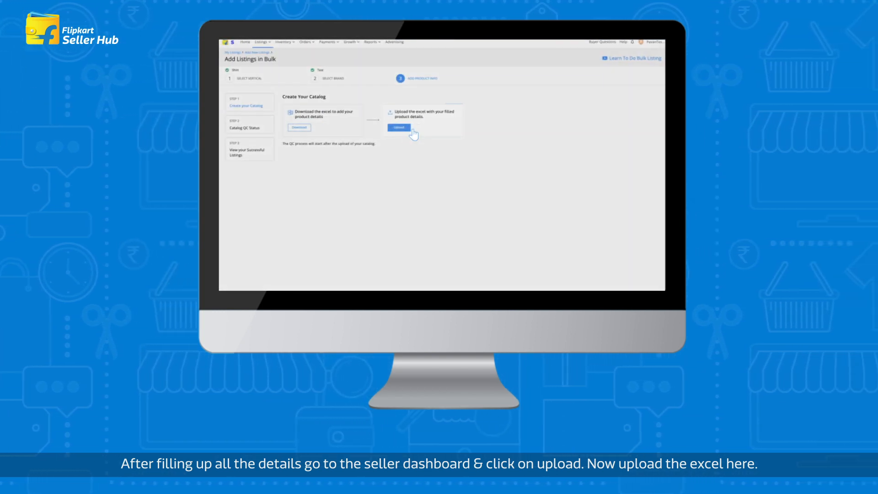
- Upload the filled catalog excel and view QC status: three created, three failed
left_click(397, 127)
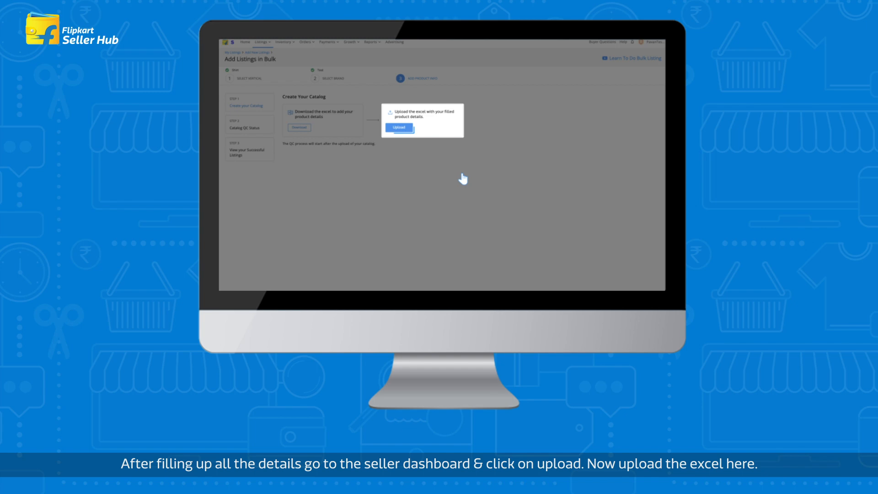
left_click(398, 127)
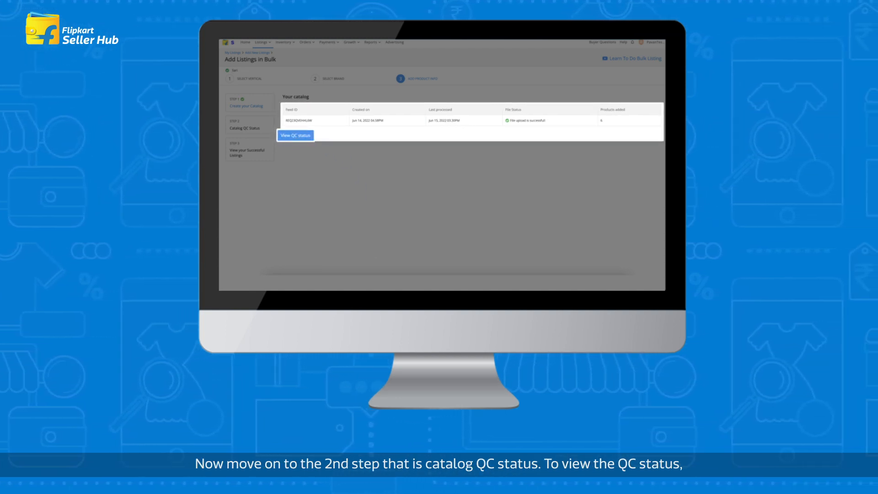
left_click(295, 135)
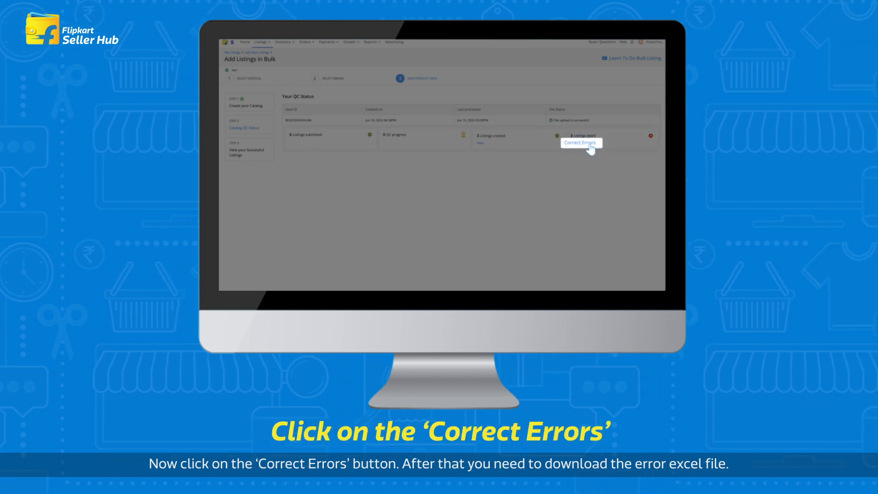
- Correct errors via the downloaded error excel and view the successfully created listings
left_click(581, 142)
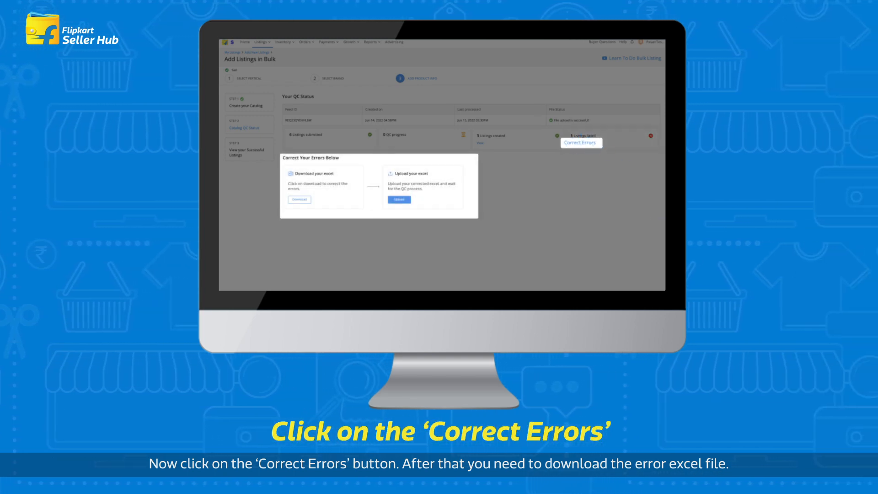
left_click(581, 142)
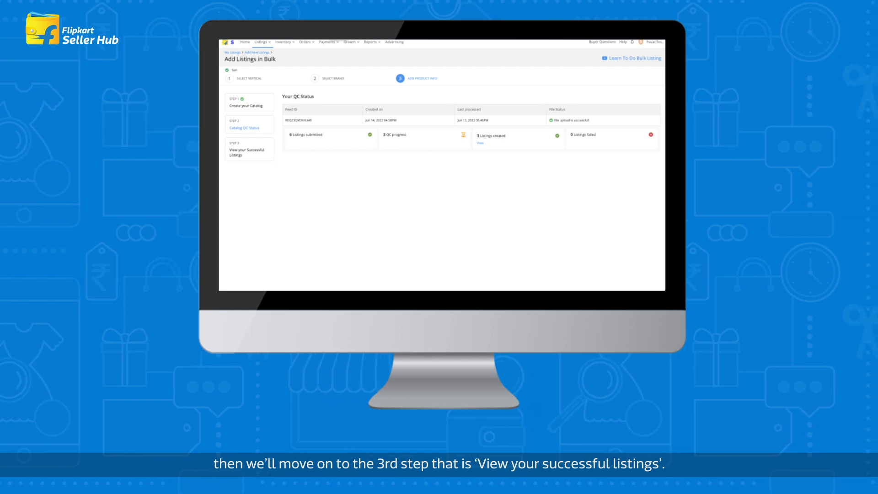
left_click(249, 149)
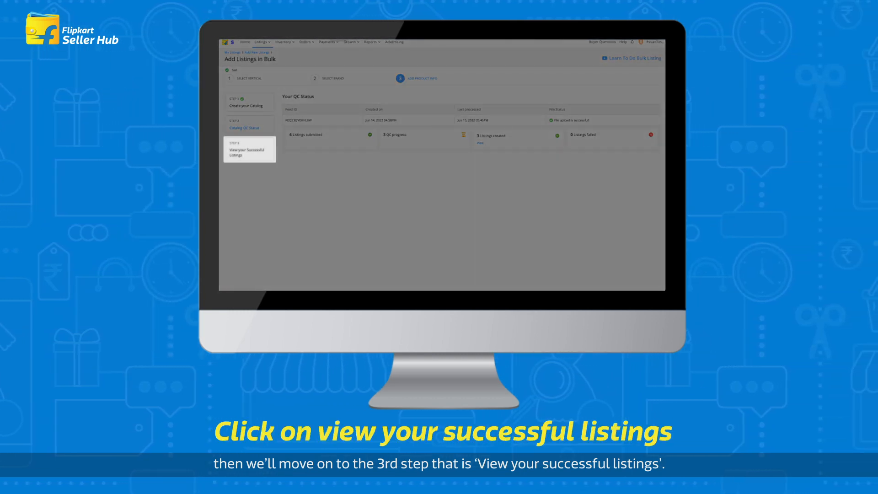